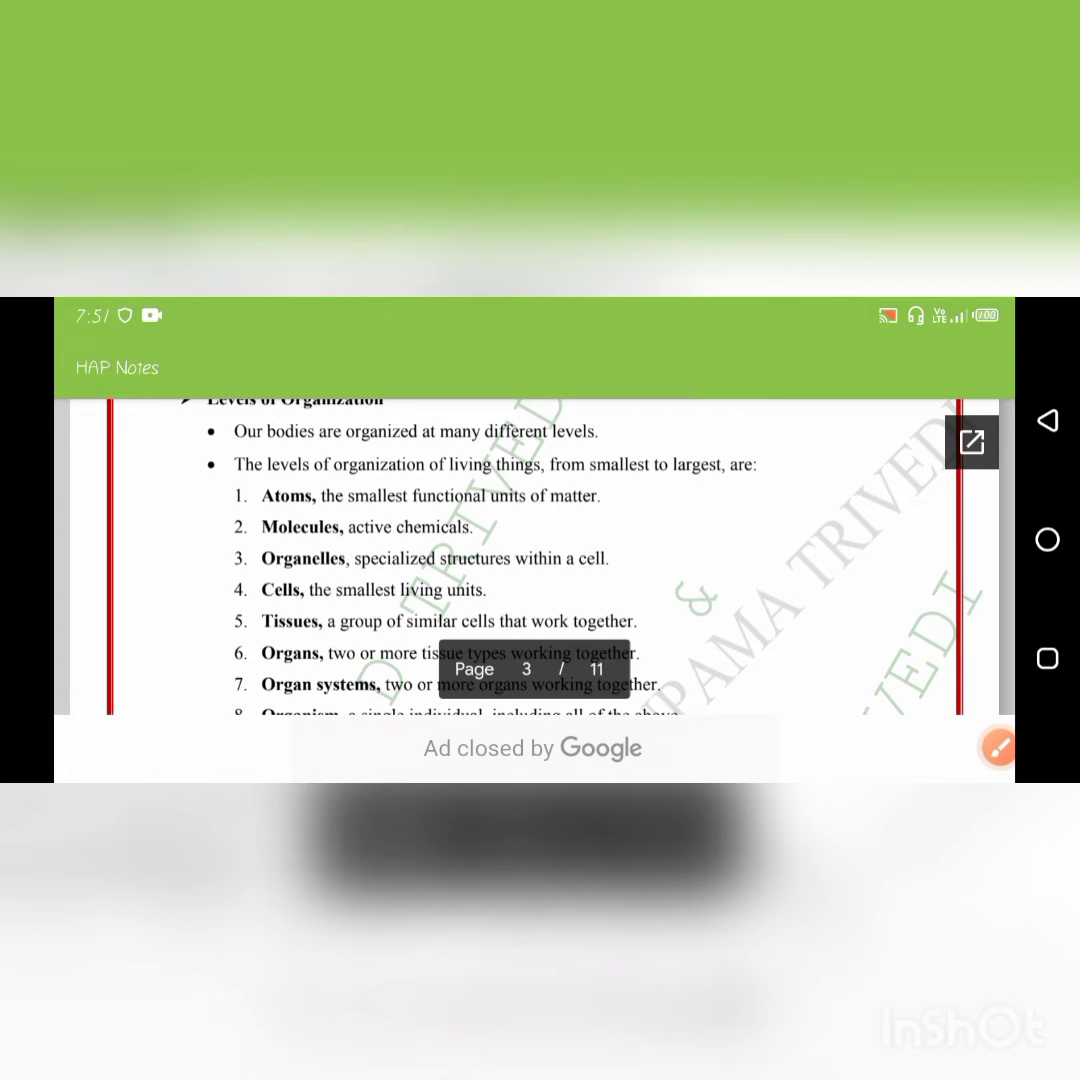
Scroll down to page 3 to view the Levels of Organization list, atoms through organismal level
scroll(down, 3)
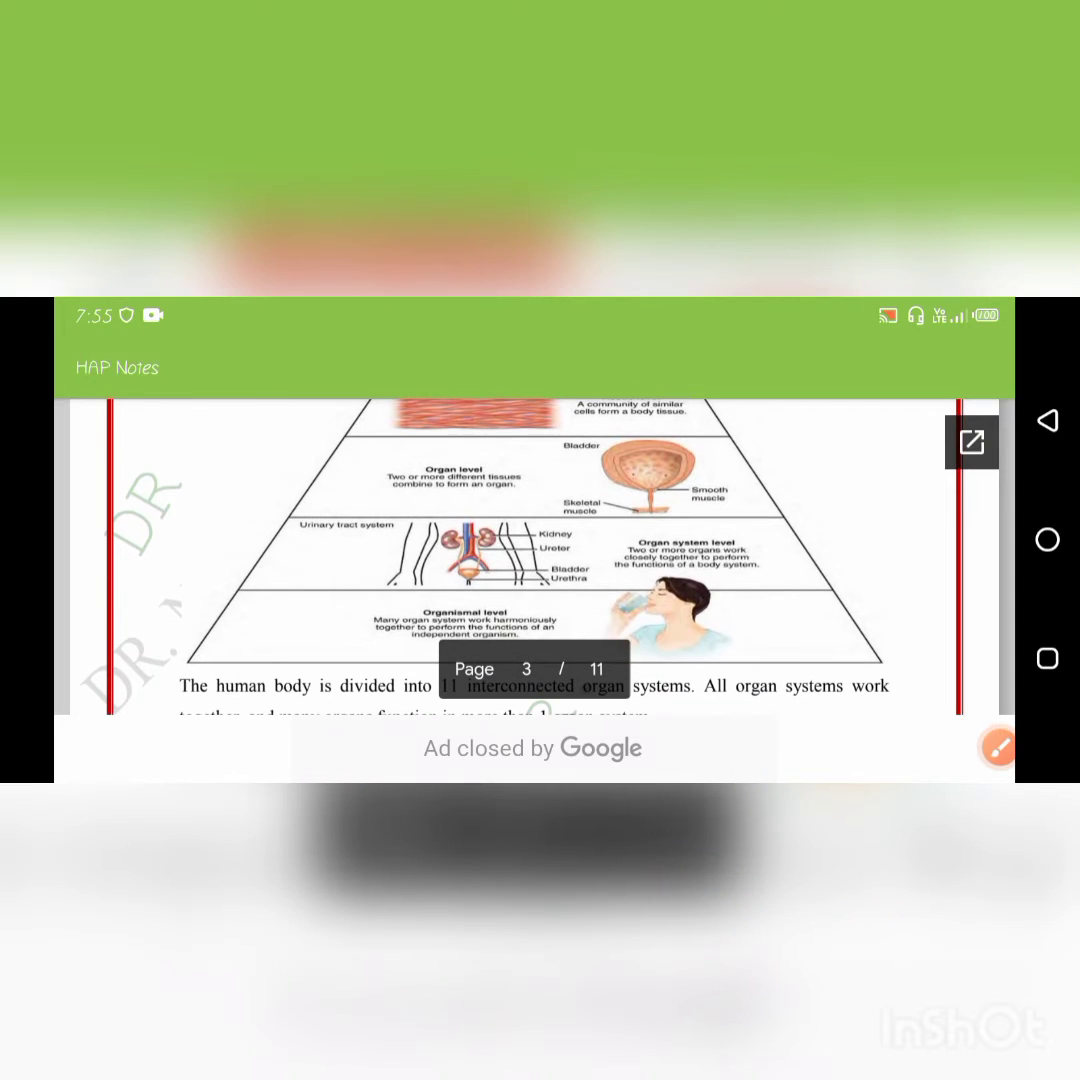
Advance to page 4, showing the organ systems list from integumentary through endocrine
click(998, 748)
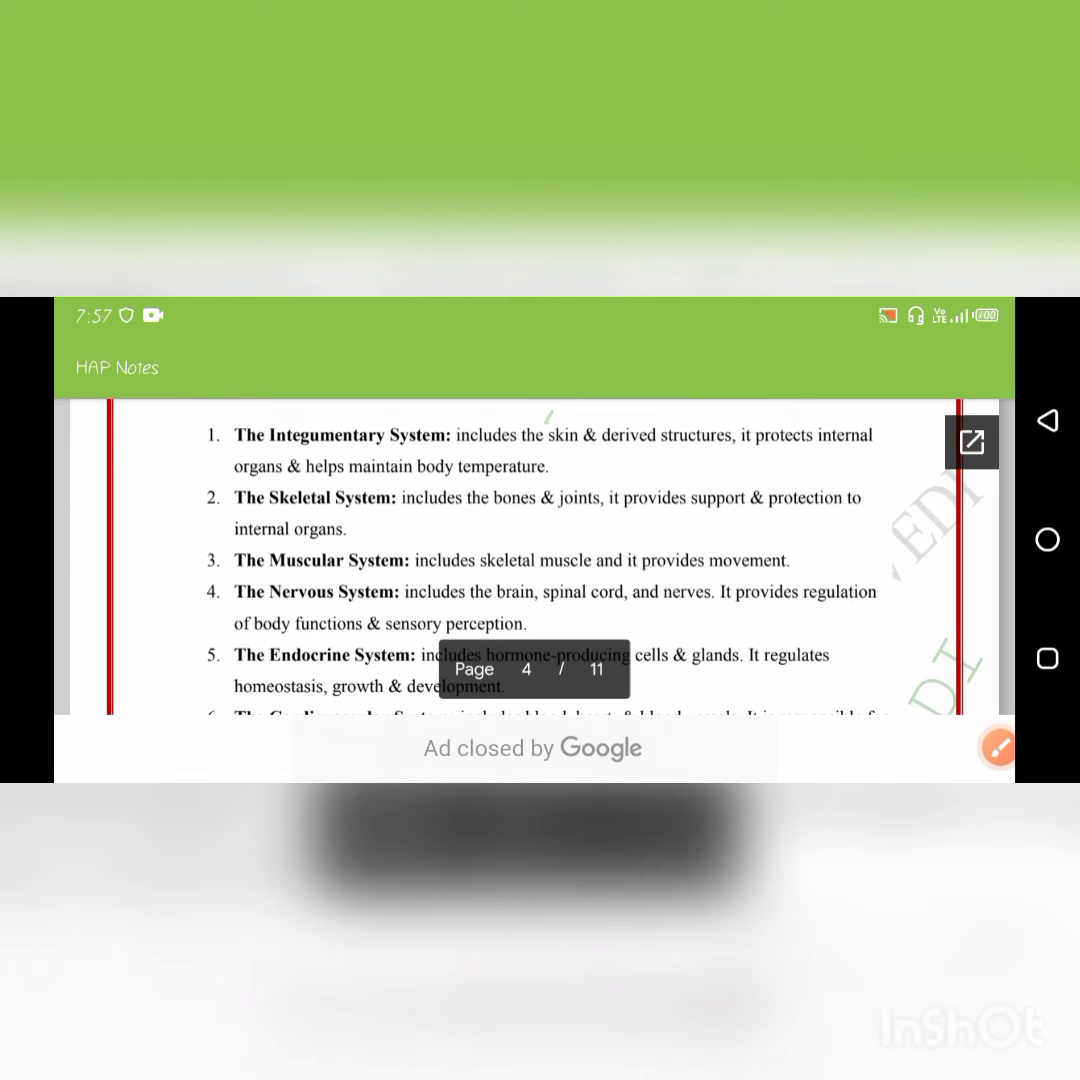
Scroll page 4's organ systems list down to the Cardiovascular System entry
scroll(down, 3)
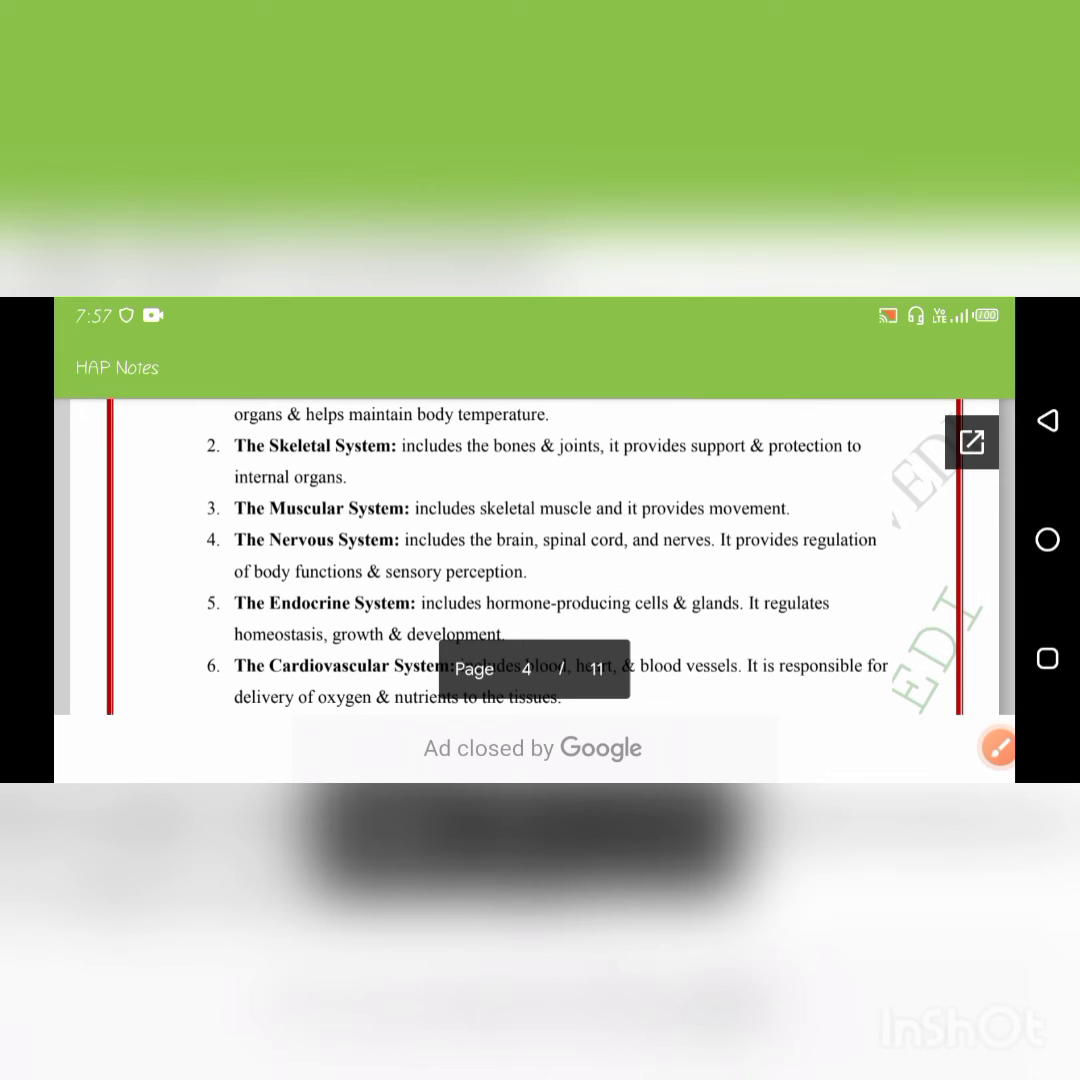